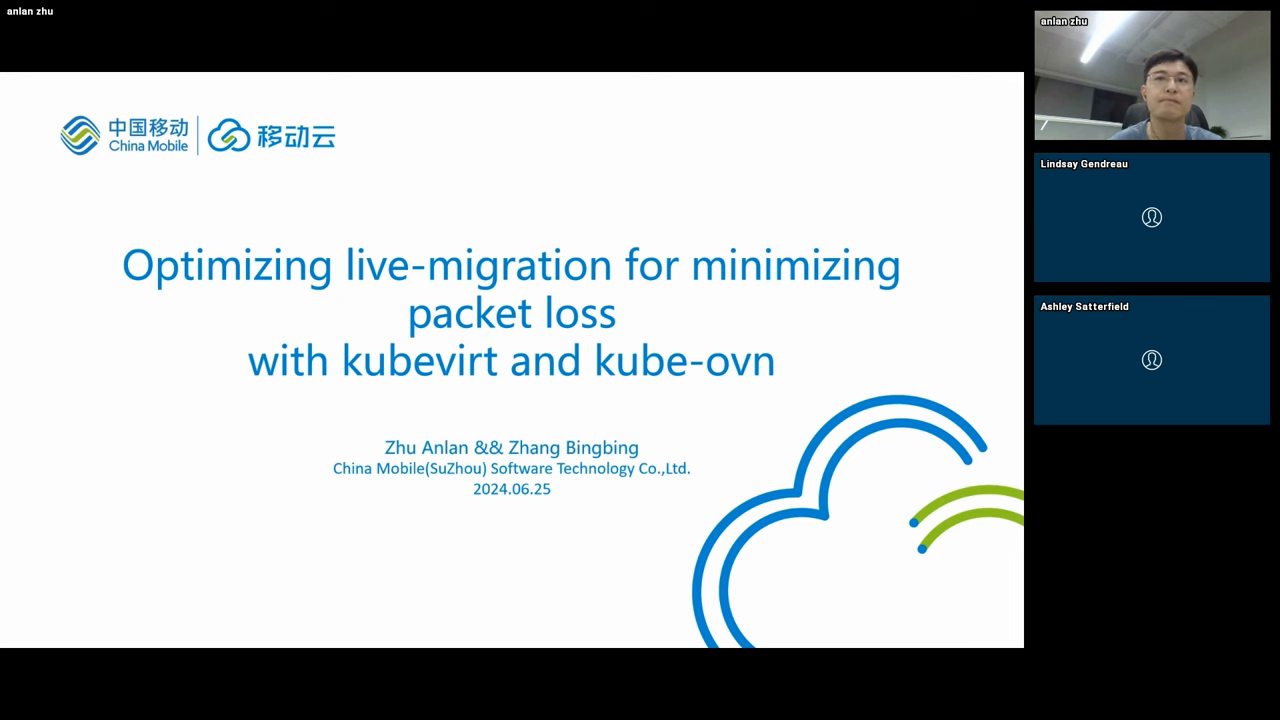
{"action": "mouse_move", "coordinate": [548, 204]}
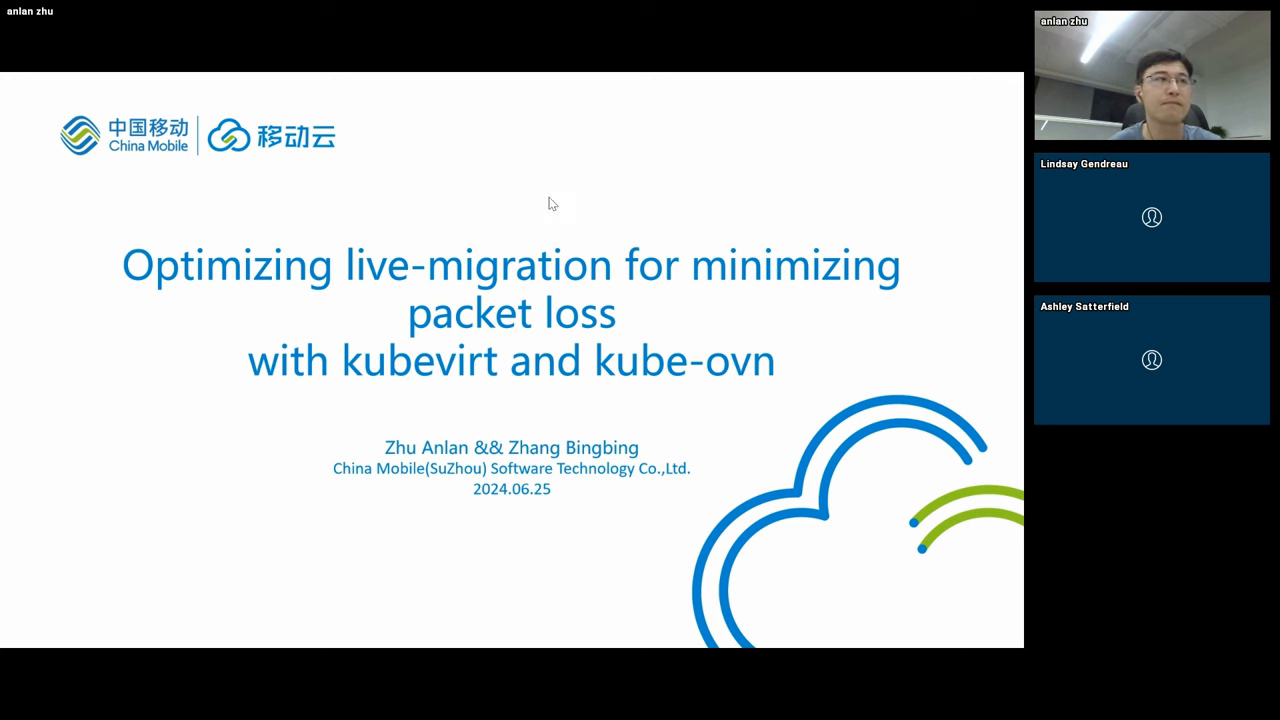
{"action": "mouse_move", "coordinate": [418, 210]}
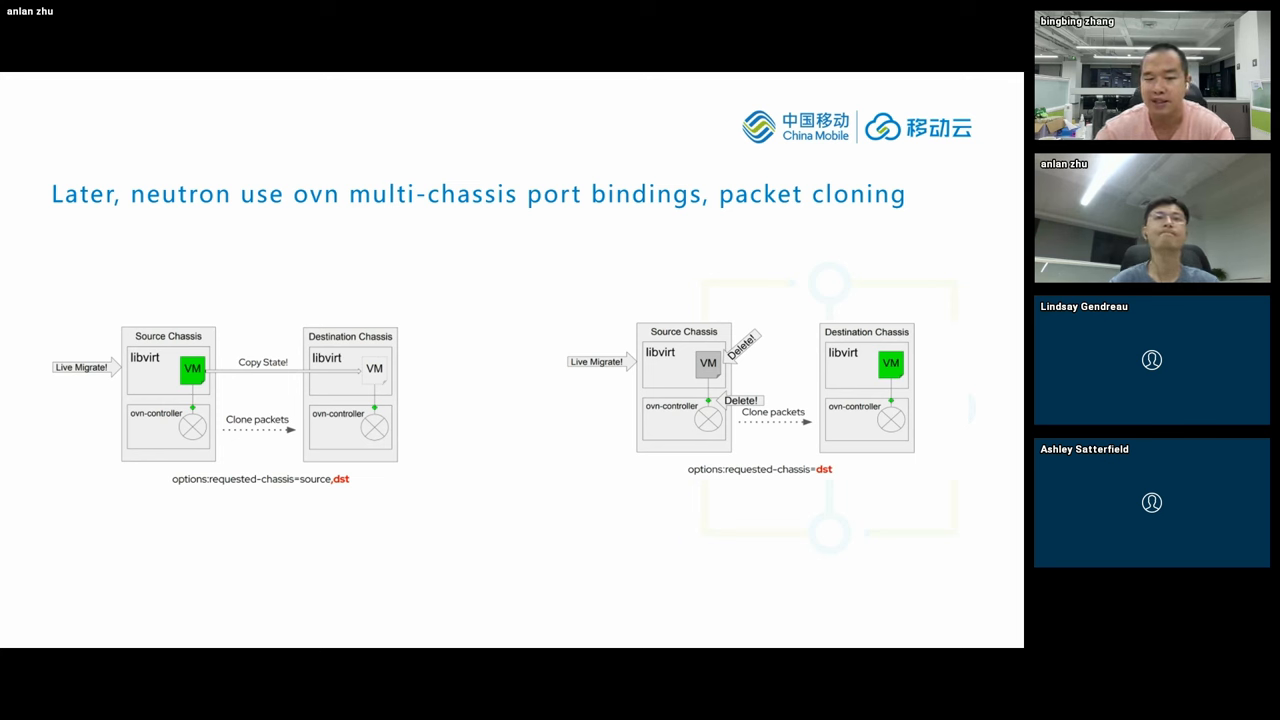
{"action": "mouse_move", "coordinate": [462, 182]}
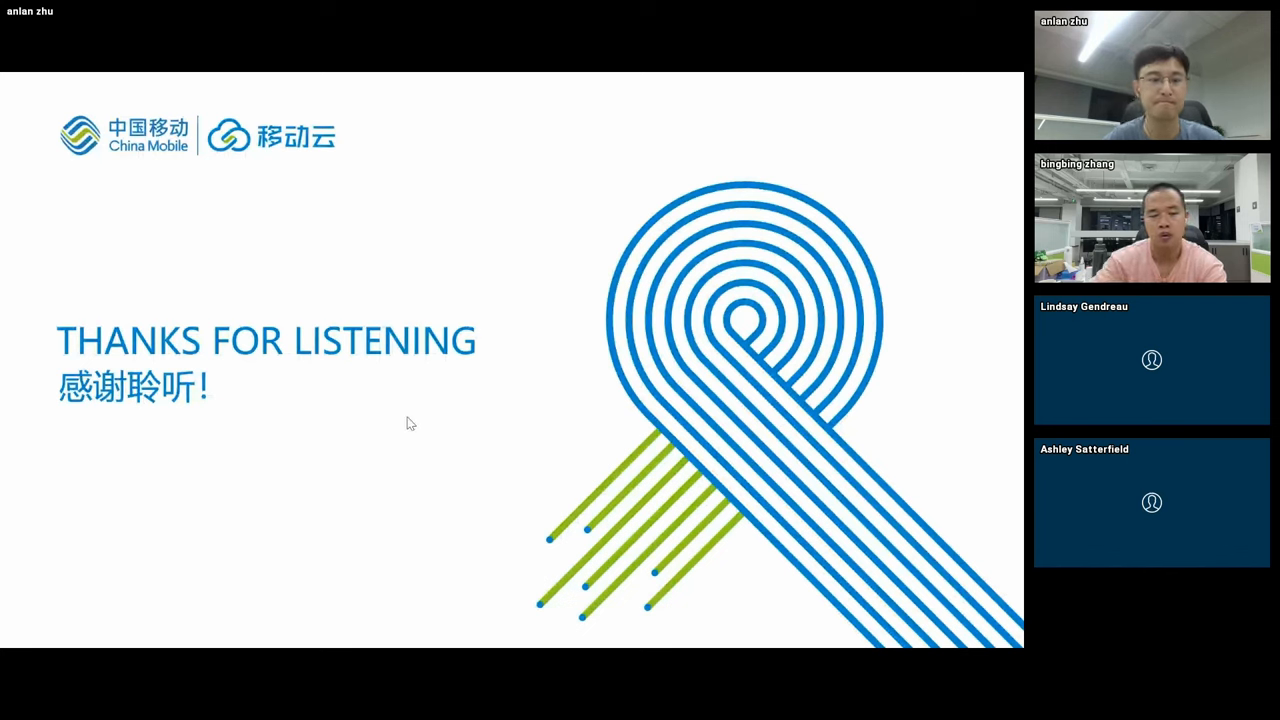
{"action": "mouse_move", "coordinate": [398, 414]}
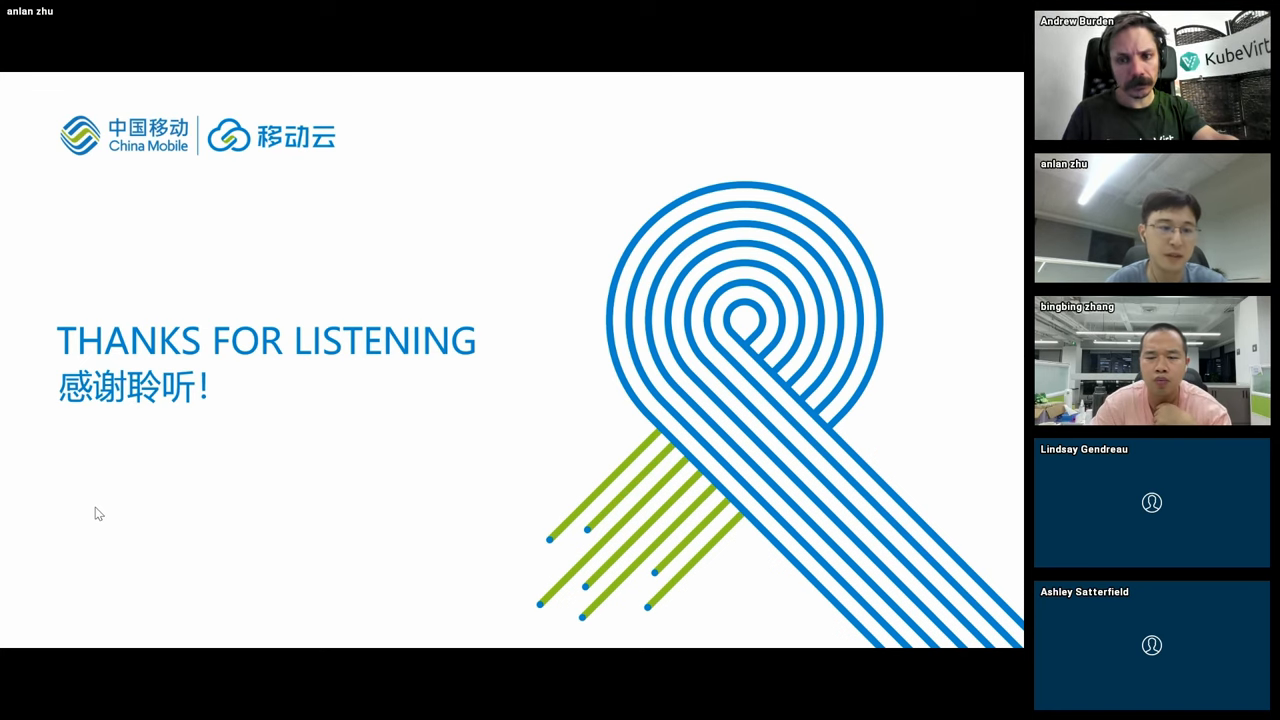
{"action": "mouse_move", "coordinate": [56, 536]}
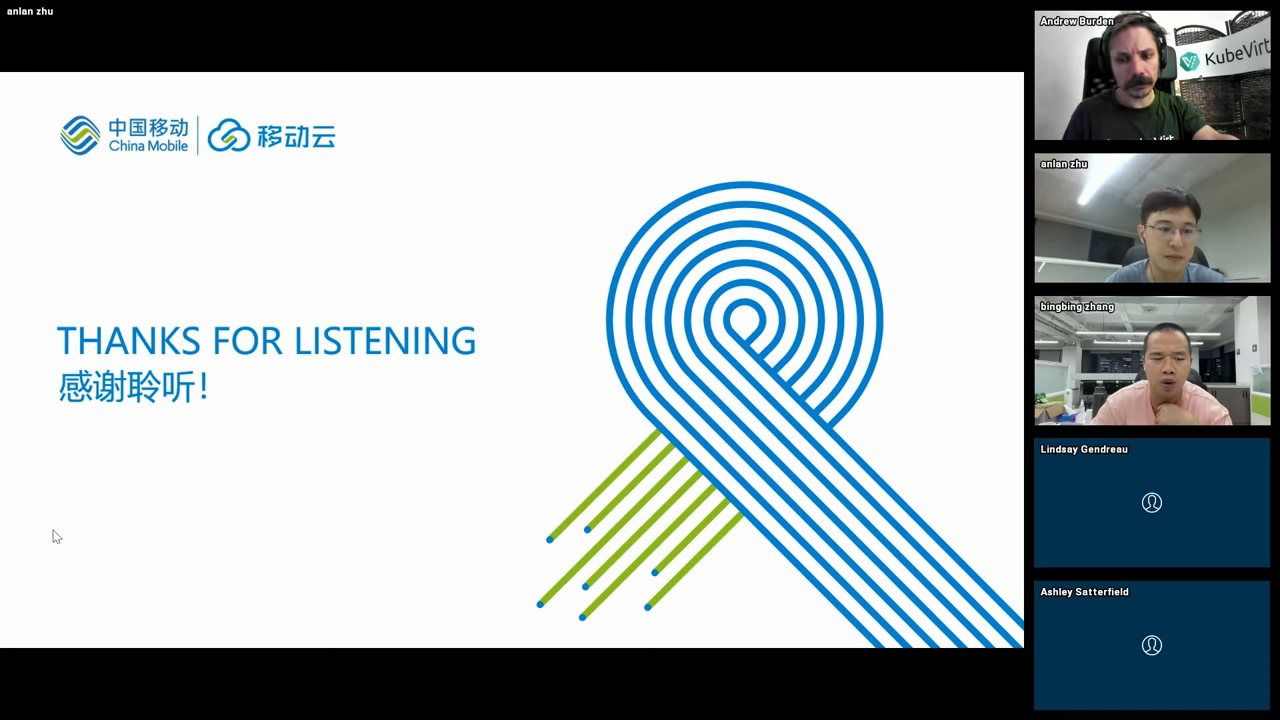